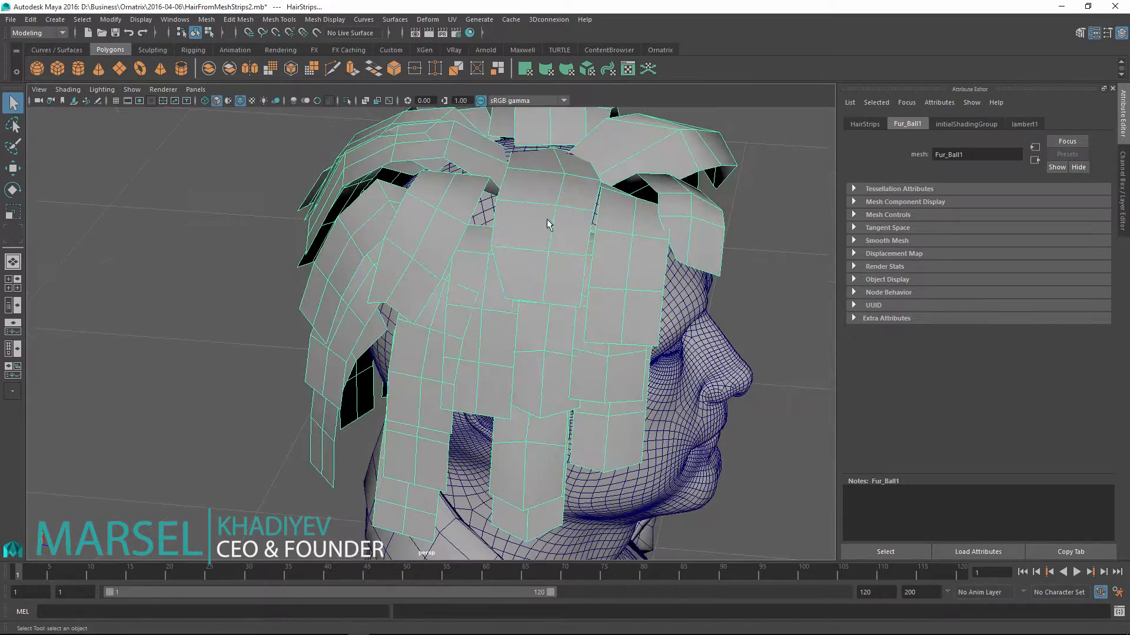
Orbit around the head strips from front and back, then zoom in on the forehead hair
{"action": "left_click_drag", "start_coordinate": [548, 223], "coordinate": [440, 238]}
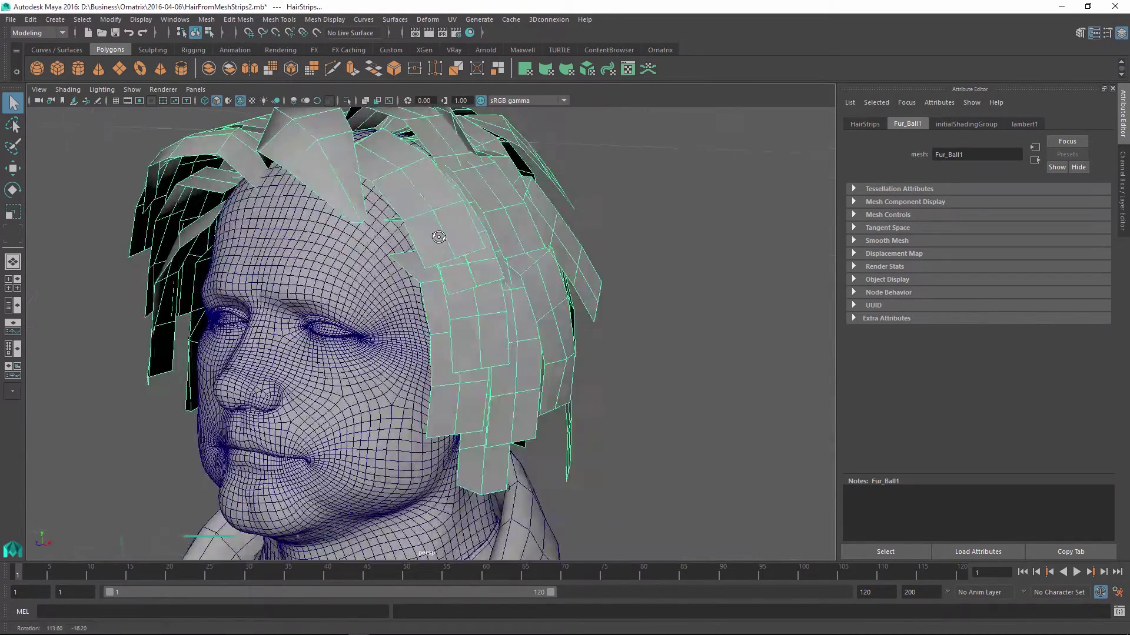
{"action": "left_click_drag", "start_coordinate": [438, 236], "coordinate": [507, 285]}
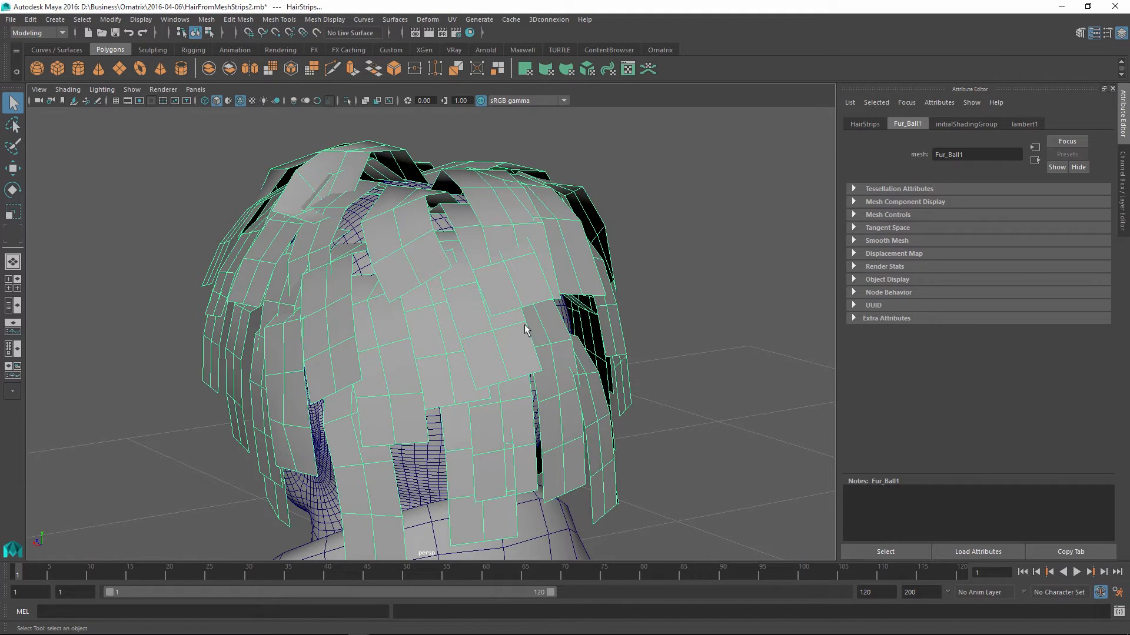
{"action": "mouse_move", "coordinate": [448, 318]}
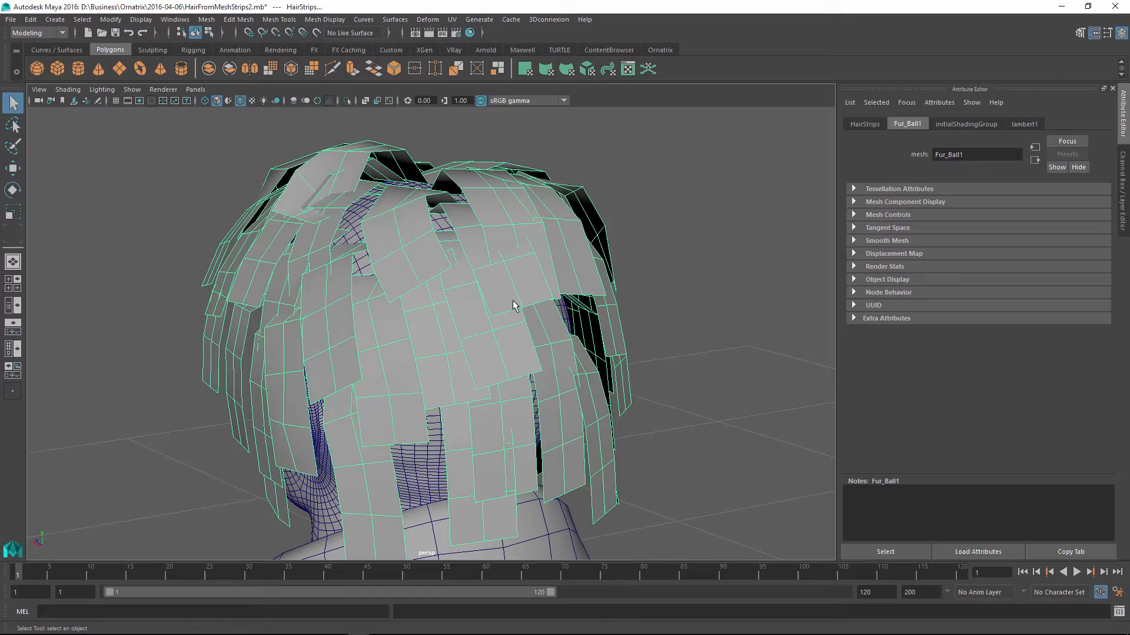
{"action": "mouse_move", "coordinate": [464, 240]}
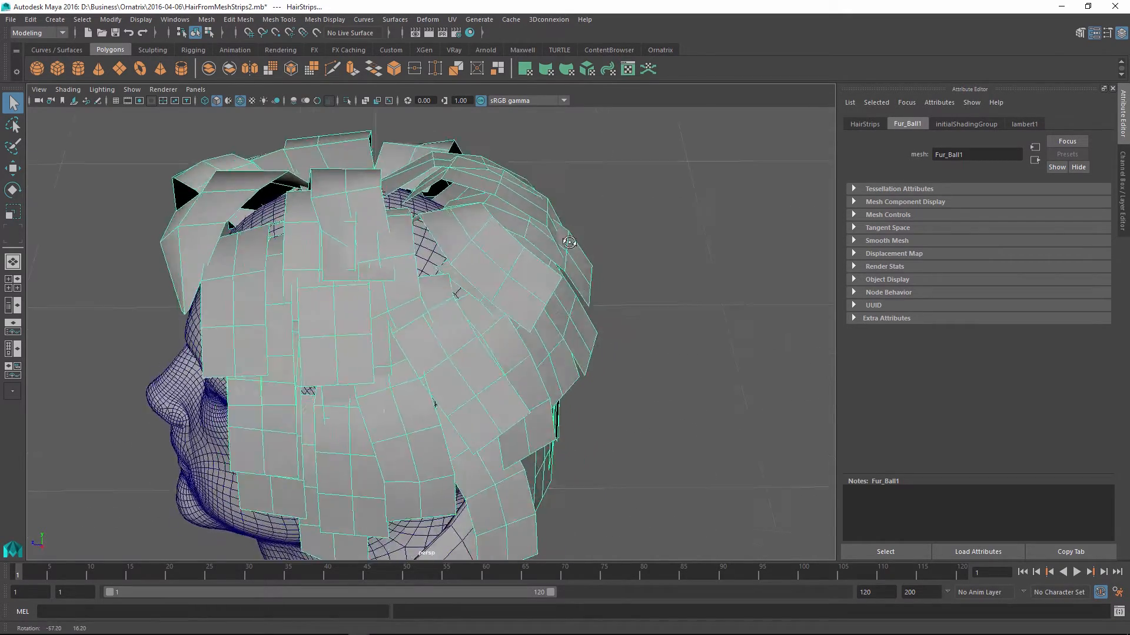
{"action": "left_click_drag", "start_coordinate": [568, 242], "coordinate": [433, 275]}
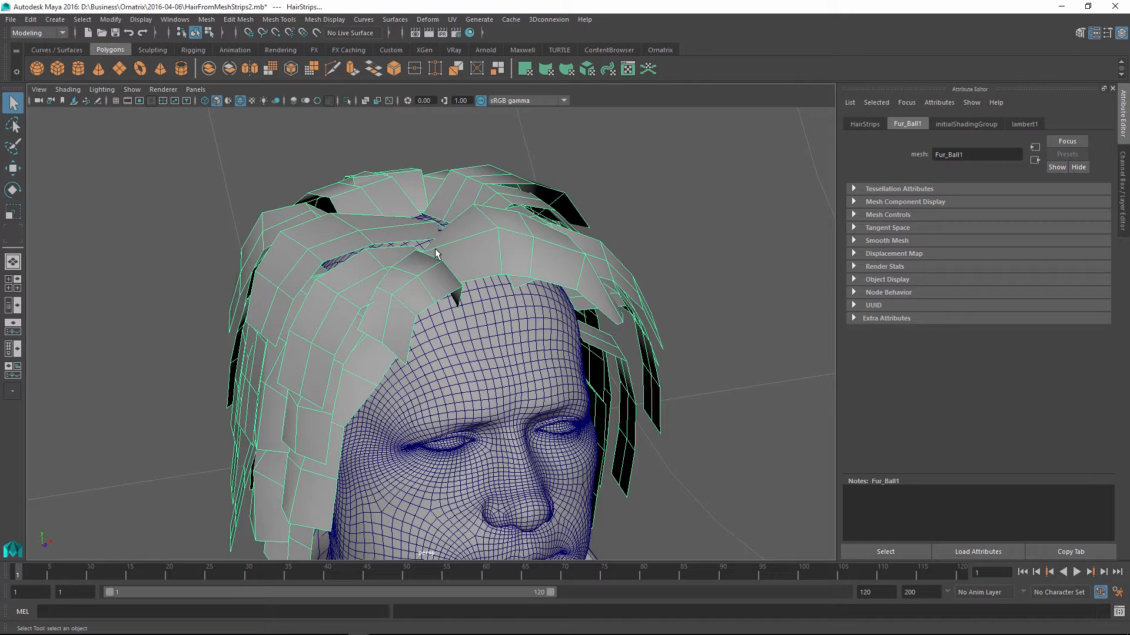
{"action": "mouse_move", "coordinate": [471, 254]}
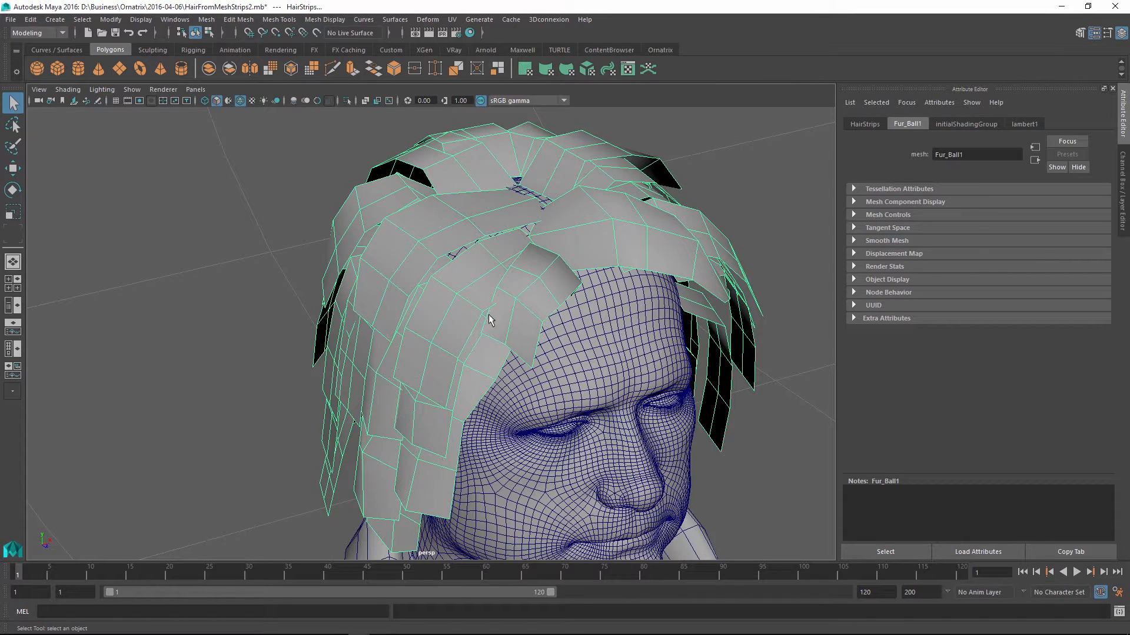
{"action": "mouse_move", "coordinate": [322, 292]}
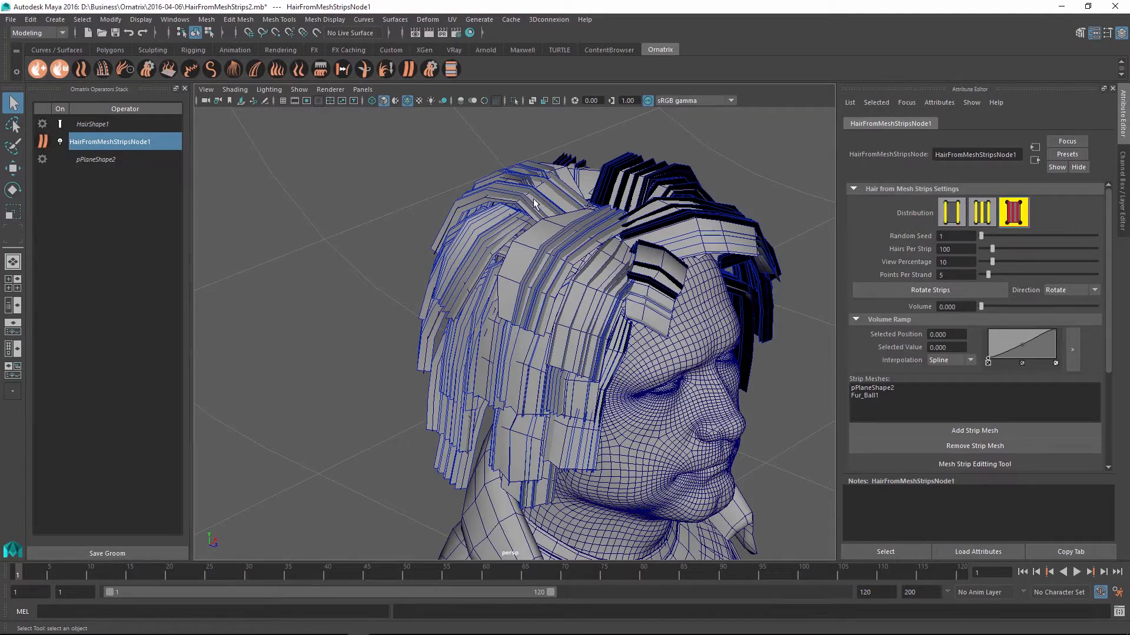
{"action": "mouse_move", "coordinate": [672, 226]}
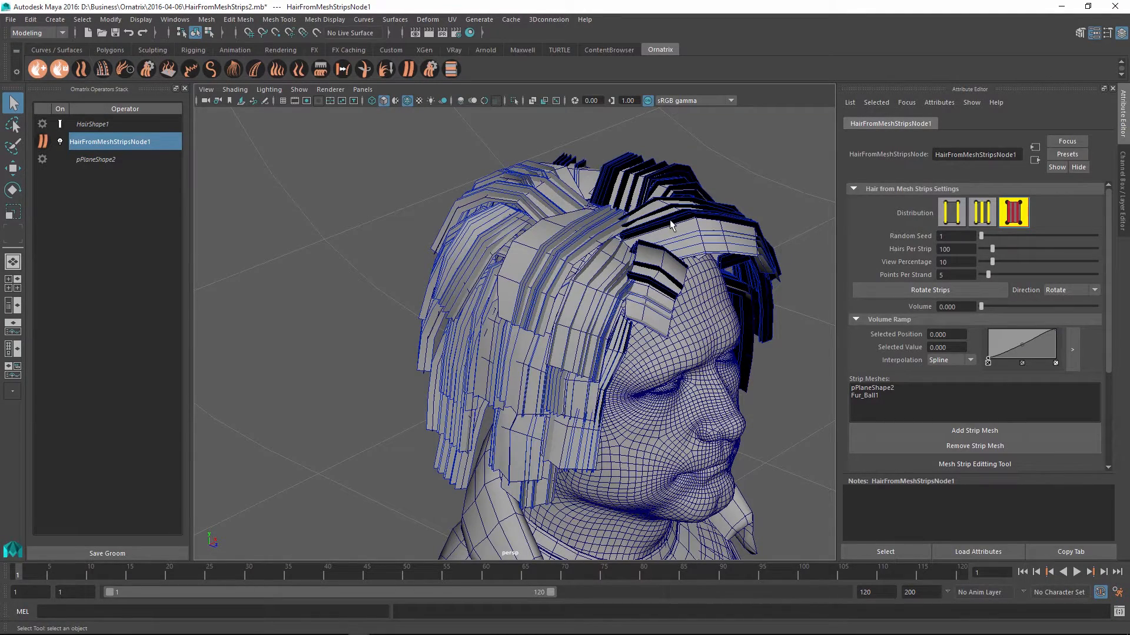
{"action": "left_click_drag", "start_coordinate": [670, 224], "coordinate": [558, 328]}
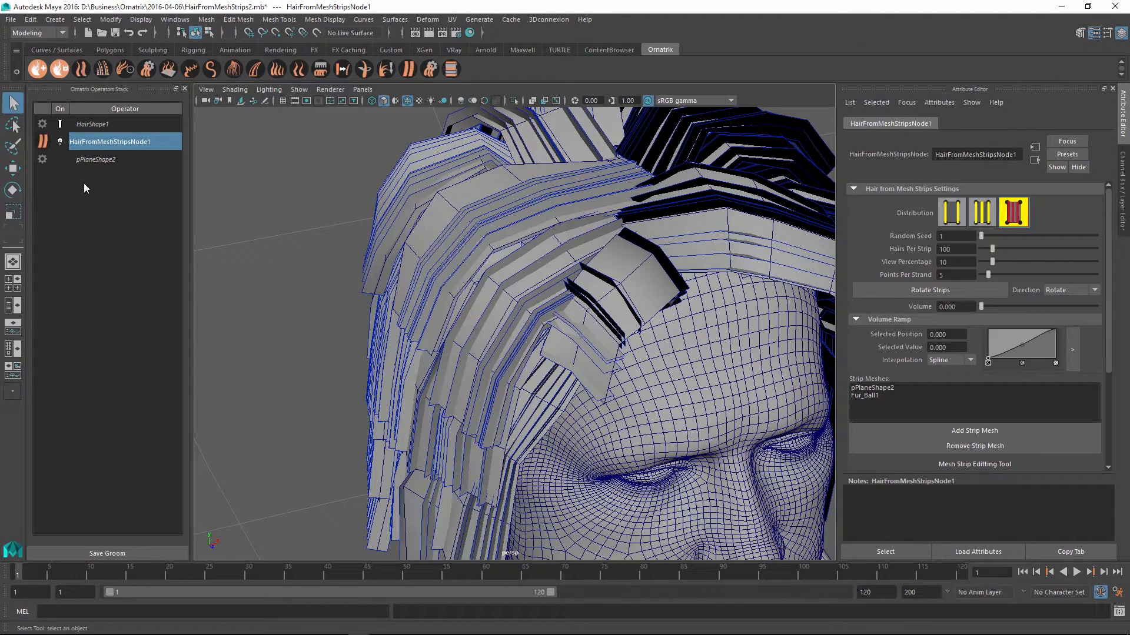
{"action": "mouse_move", "coordinate": [146, 69]}
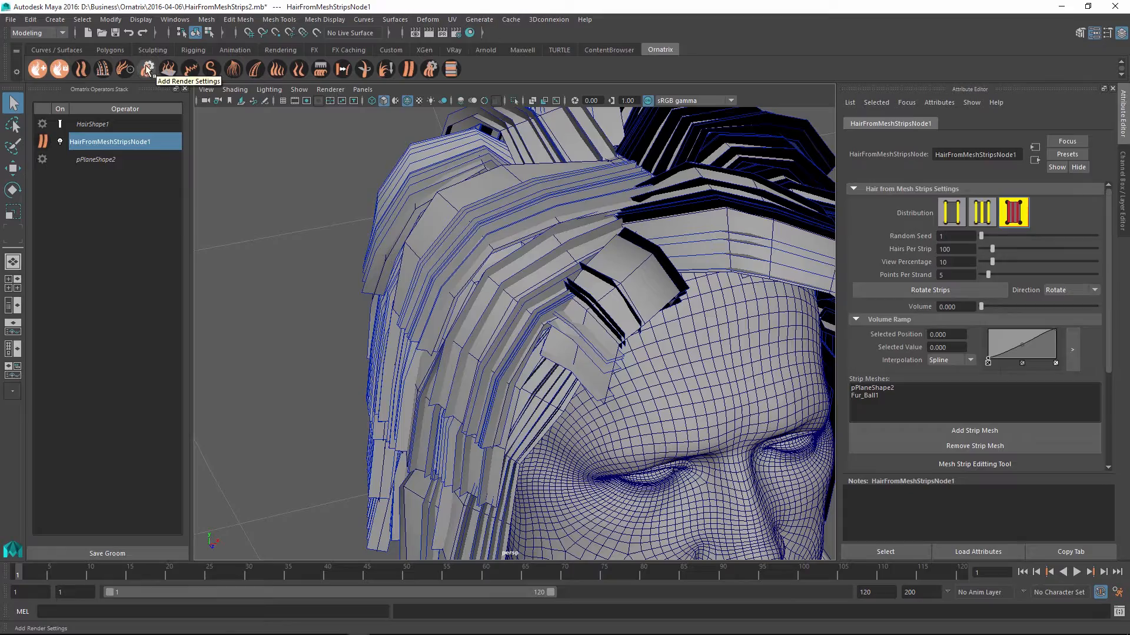
Add a render settings operator, select HairShape1, and orbit out to view the whole head
{"action": "left_click", "coordinate": [149, 69]}
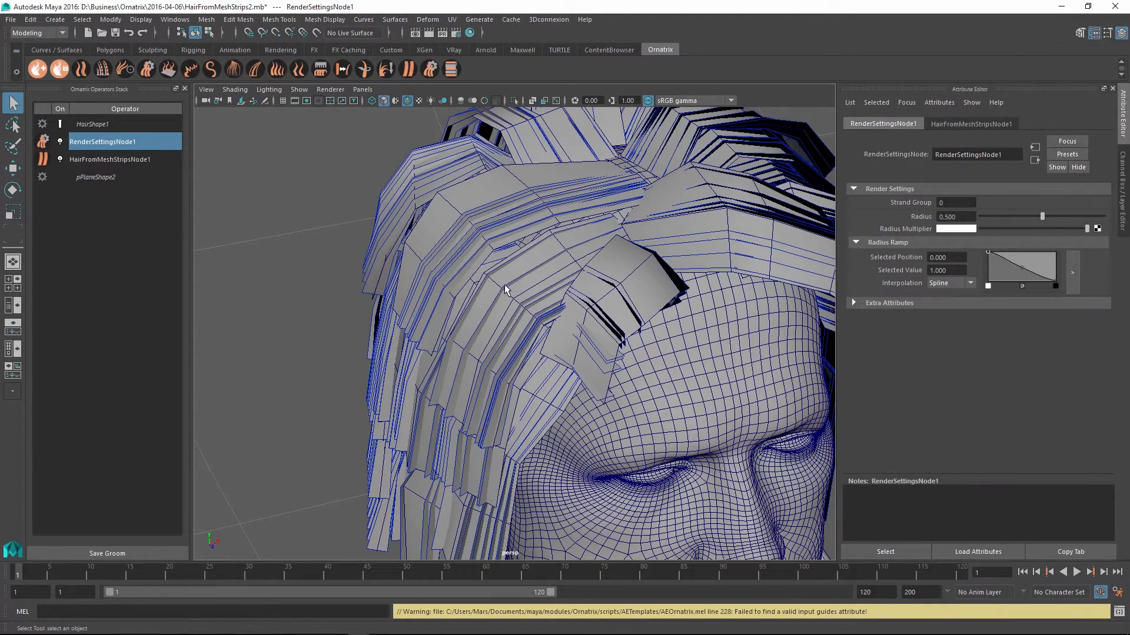
{"action": "left_click", "coordinate": [92, 123]}
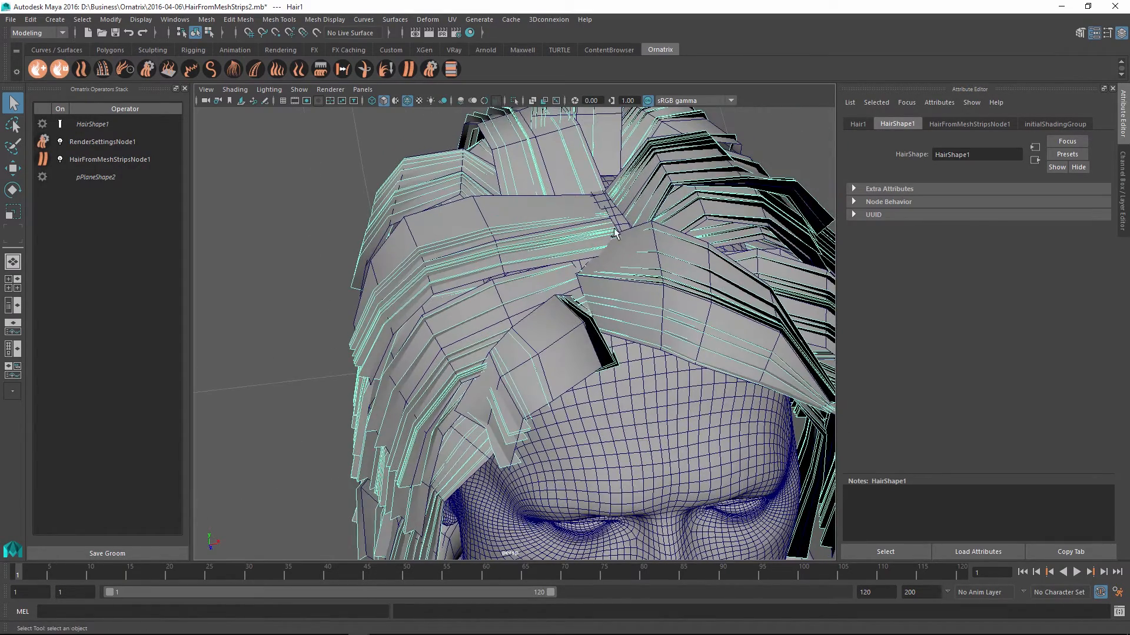
{"action": "left_click_drag", "start_coordinate": [616, 234], "coordinate": [405, 314]}
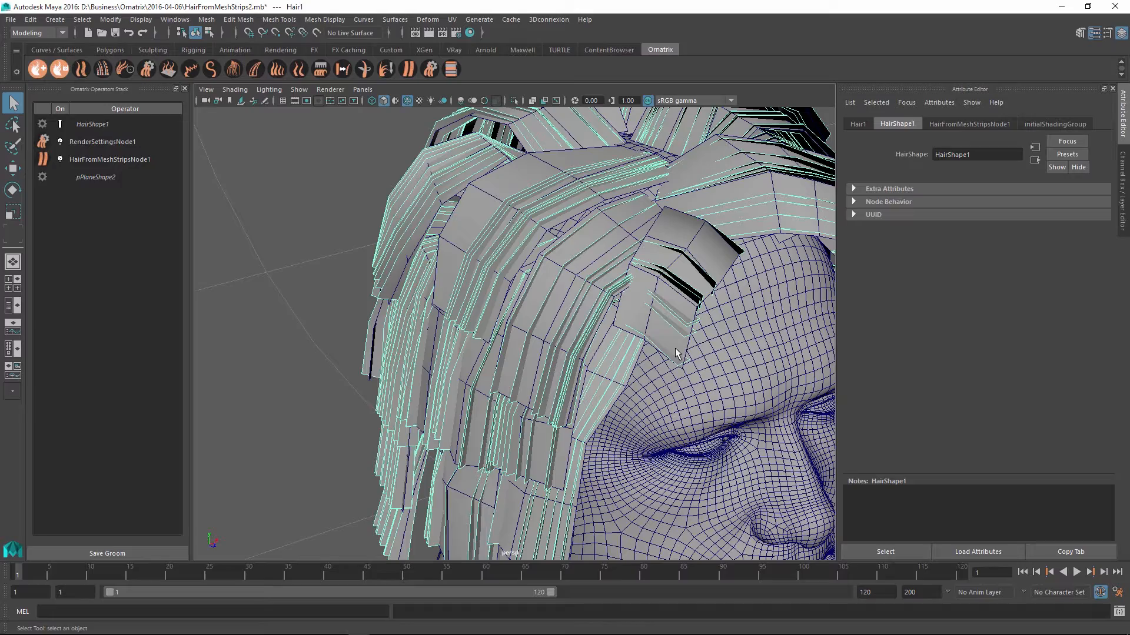
{"action": "left_click_drag", "start_coordinate": [677, 353], "coordinate": [641, 302]}
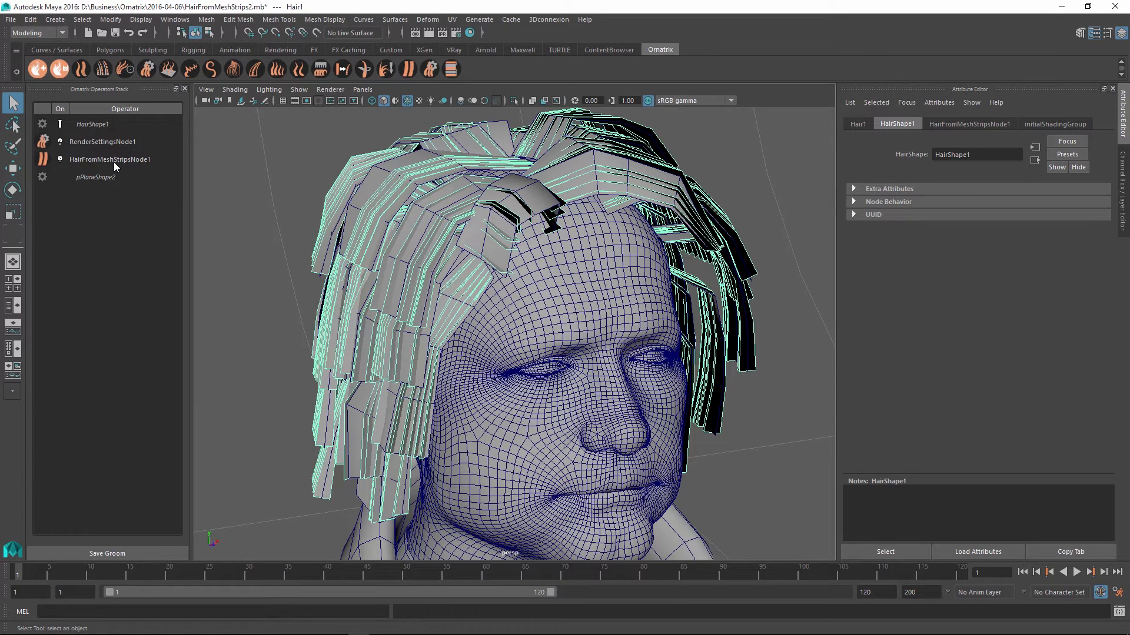
Select HairFromMeshStripsNode1 in the Operators Stack to load its attributes
{"action": "left_click", "coordinate": [110, 160]}
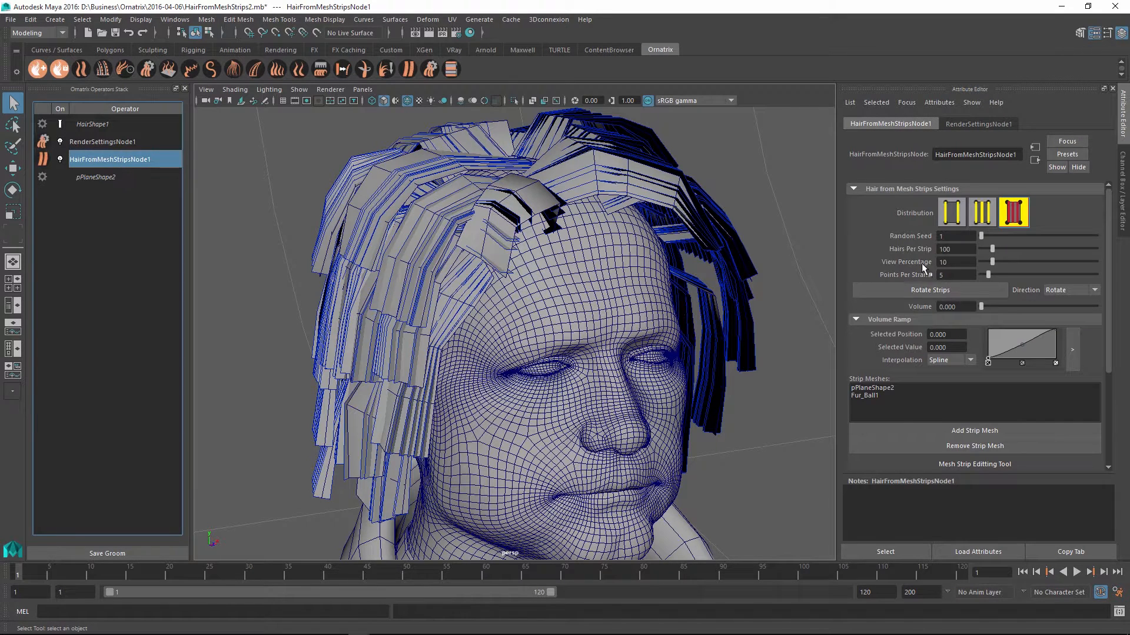
{"action": "mouse_move", "coordinate": [1071, 290]}
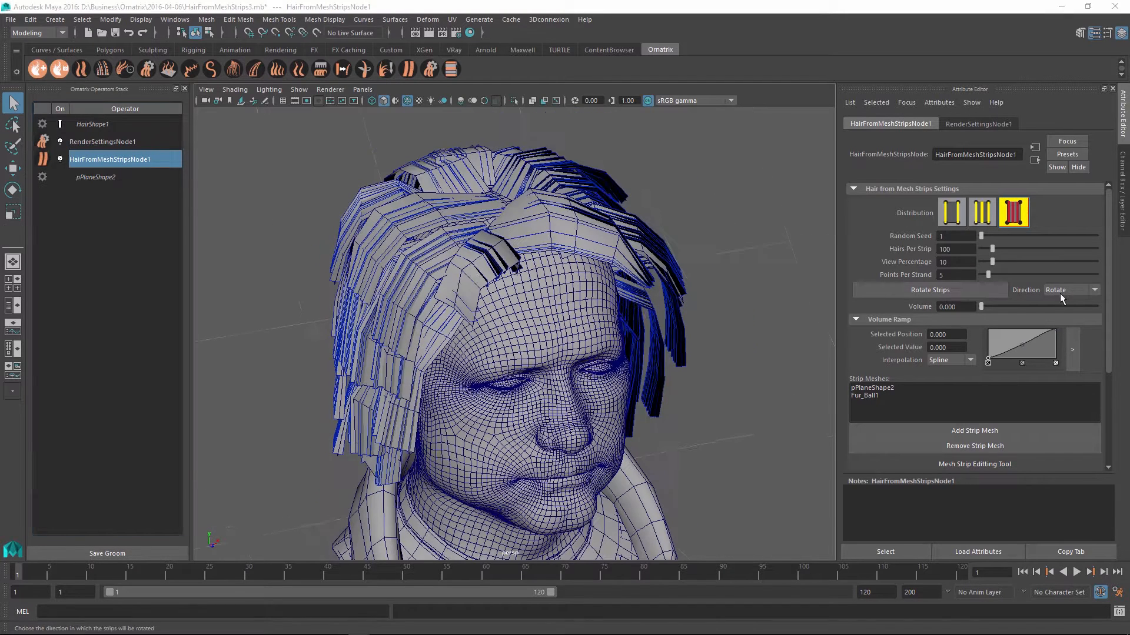
Try Flow Right, then set the strip Direction to Flow Back
{"action": "left_click", "coordinate": [1071, 290]}
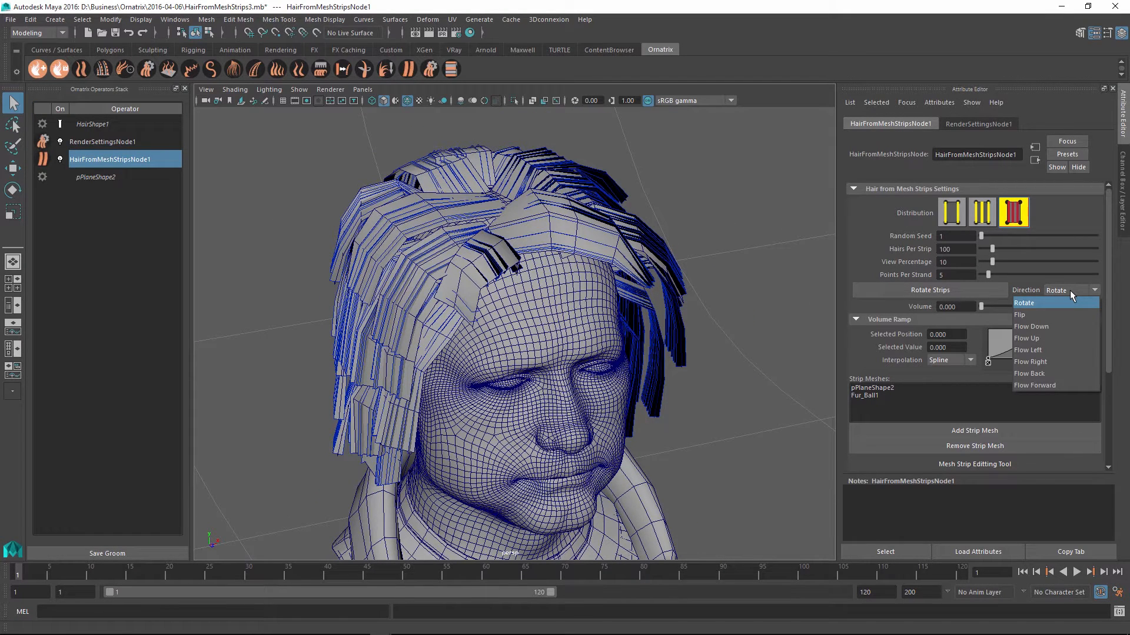
{"action": "mouse_move", "coordinate": [1019, 314]}
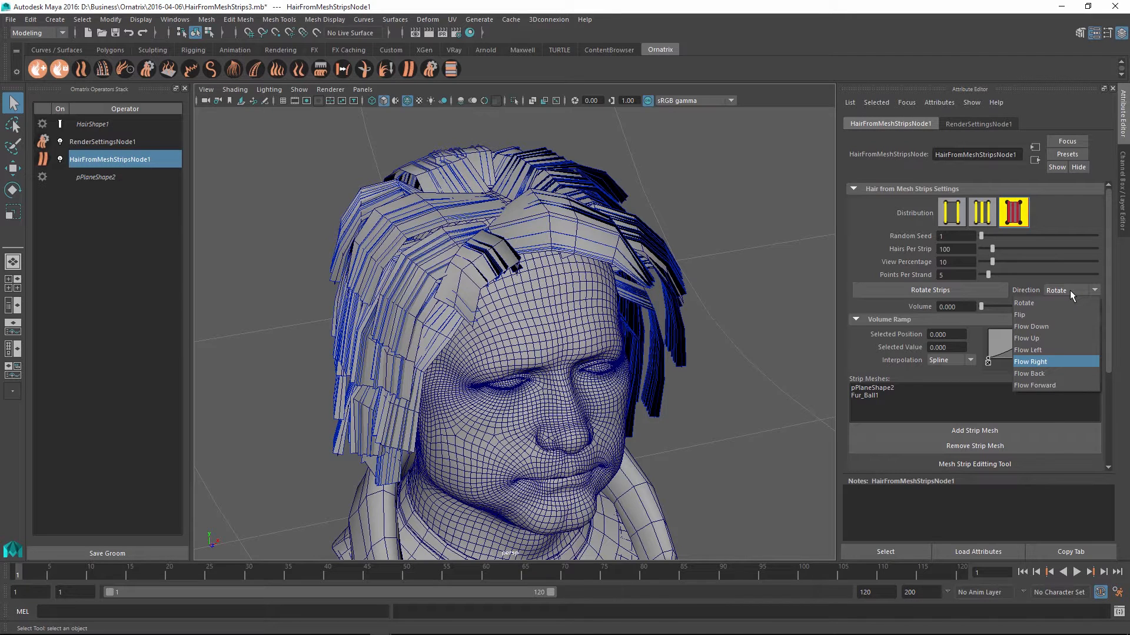
{"action": "mouse_move", "coordinate": [1031, 326]}
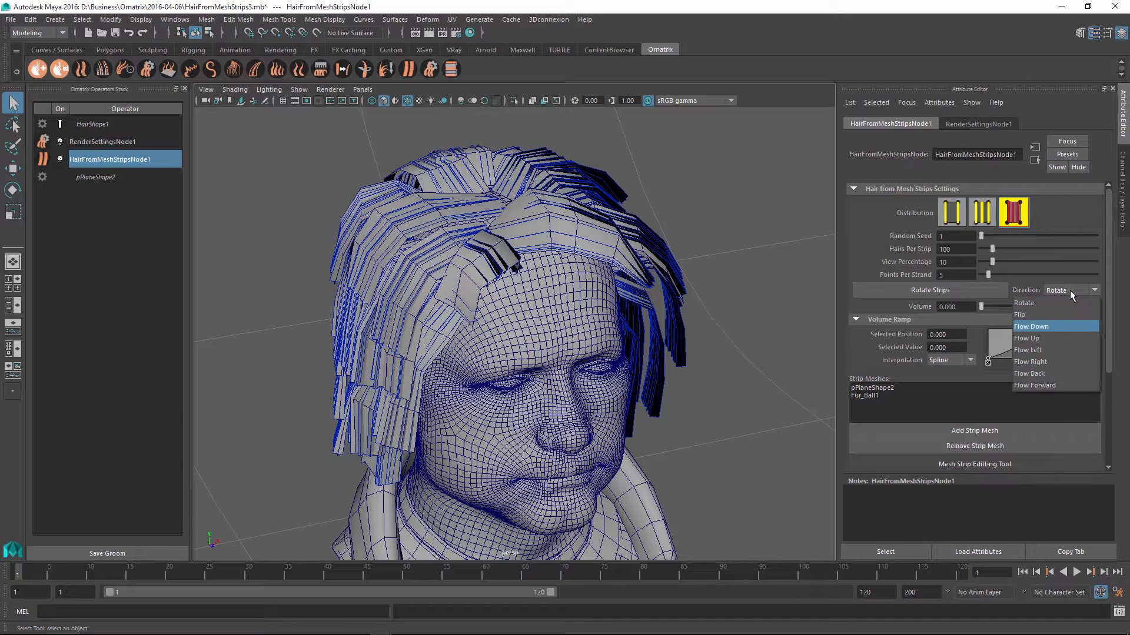
{"action": "mouse_move", "coordinate": [1030, 361]}
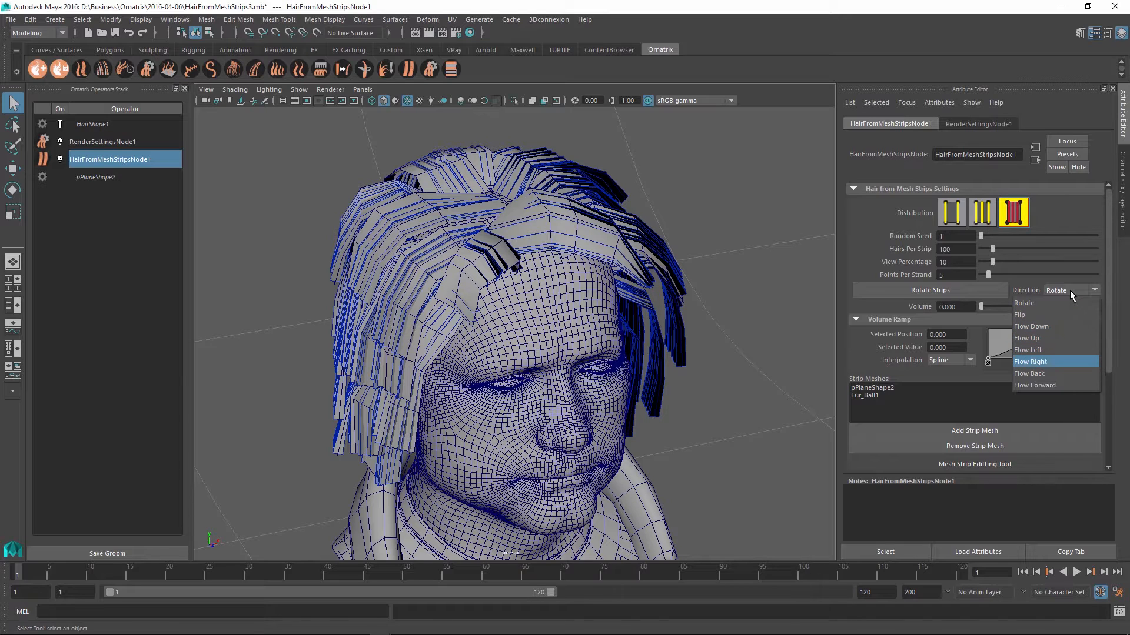
{"action": "left_click", "coordinate": [1030, 326]}
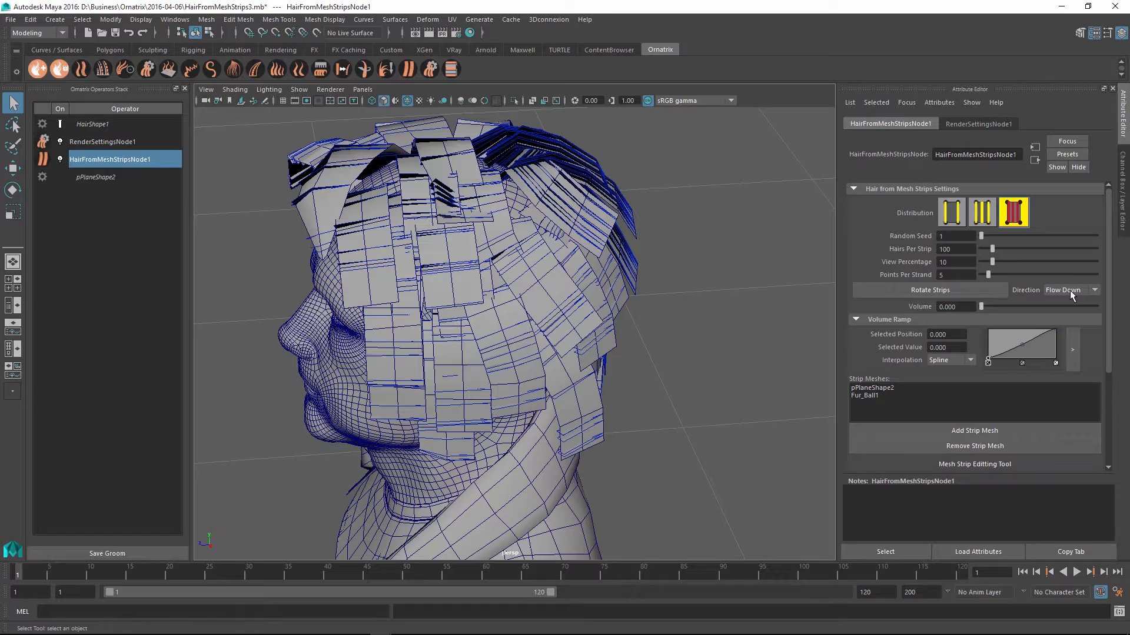
{"action": "left_click", "coordinate": [1072, 290]}
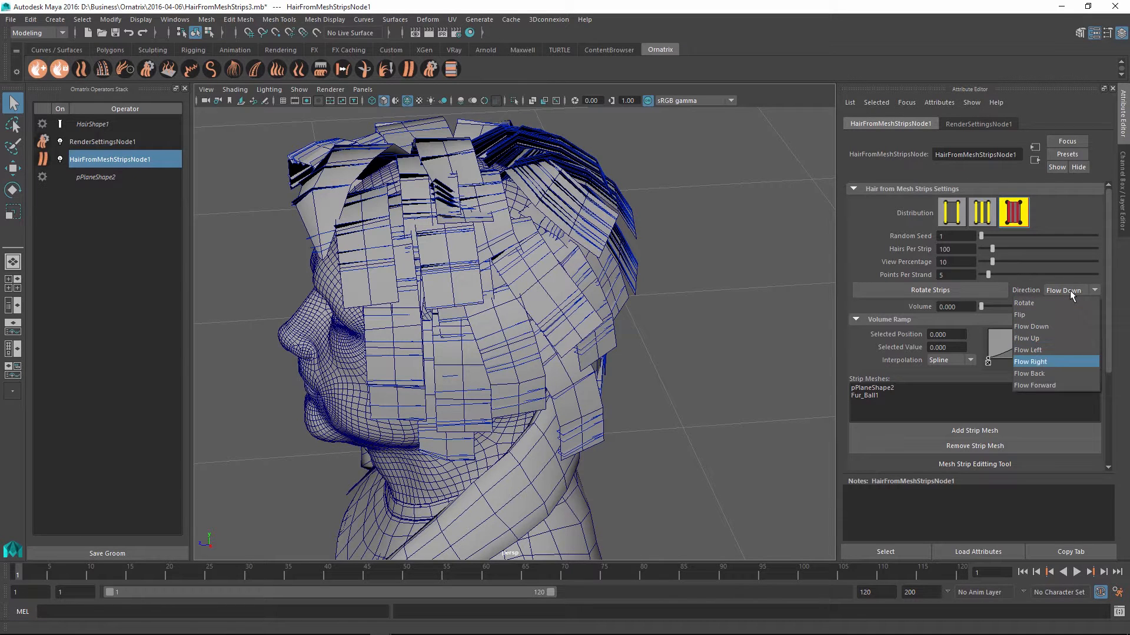
{"action": "left_click", "coordinate": [1028, 374]}
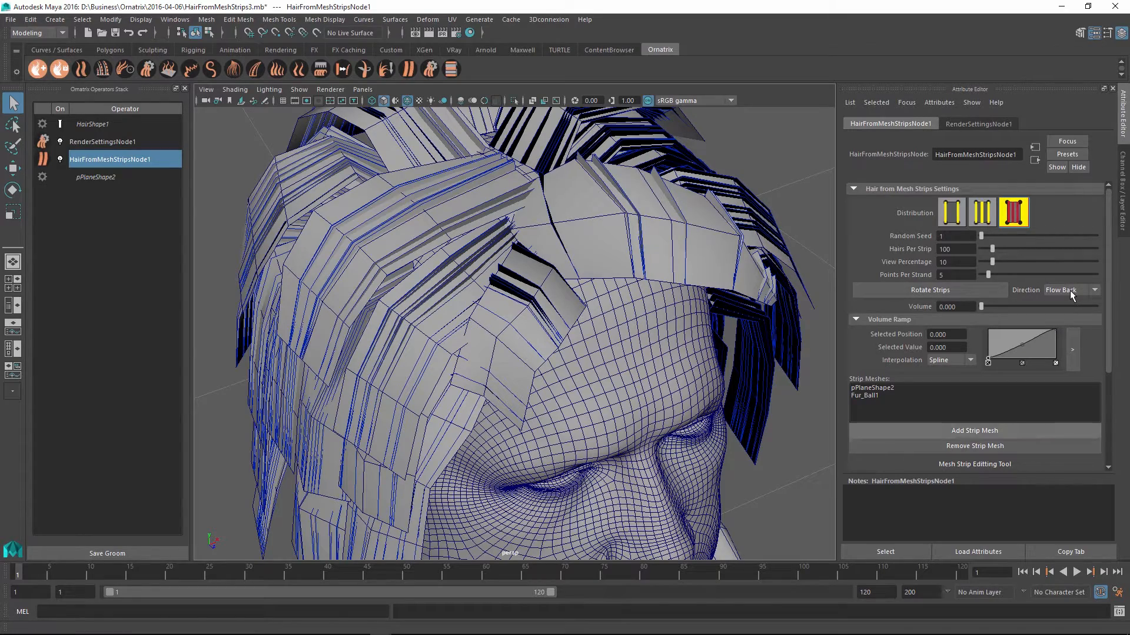
Use the Mesh Strip Editing Tool with Direction set to Rotate to reorient strips
{"action": "left_click", "coordinate": [974, 464]}
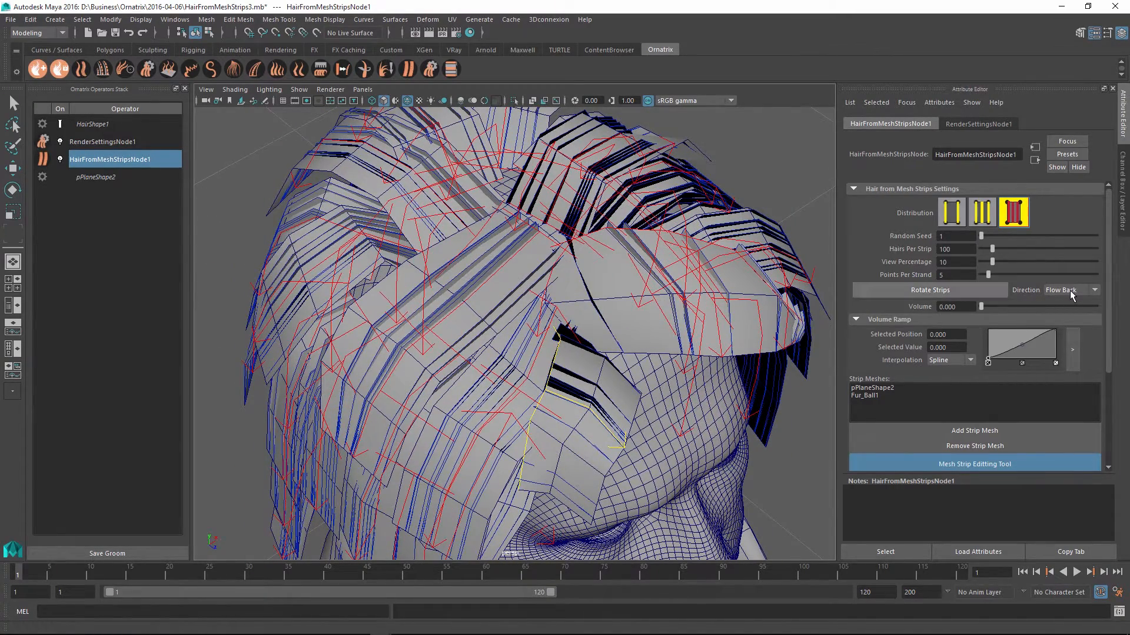
{"action": "left_click", "coordinate": [1093, 290]}
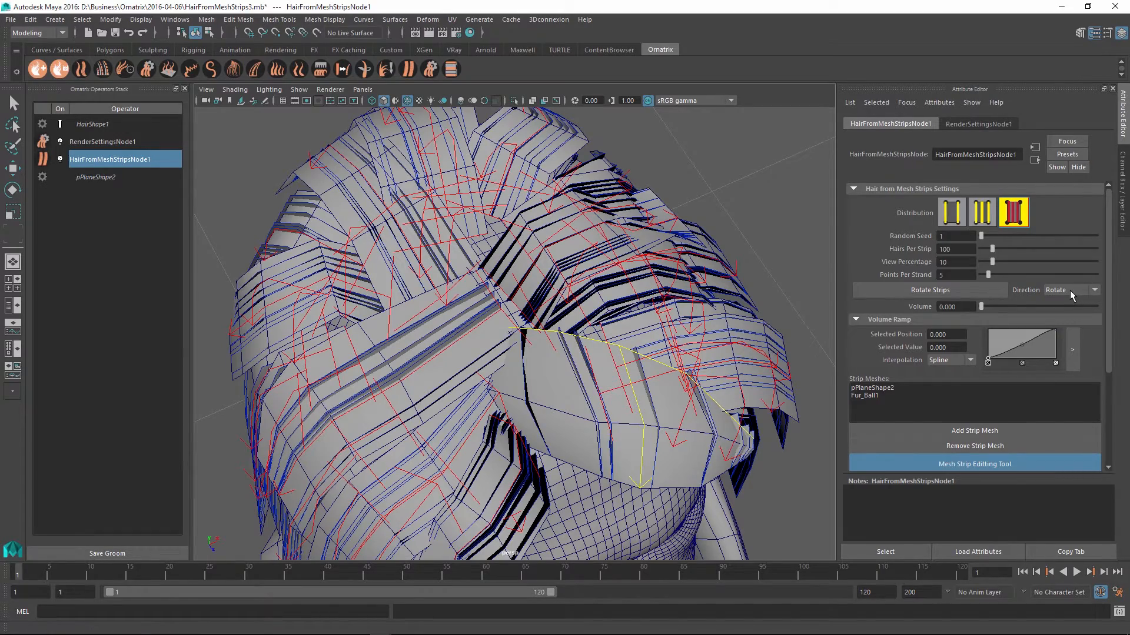
{"action": "left_click", "coordinate": [974, 464]}
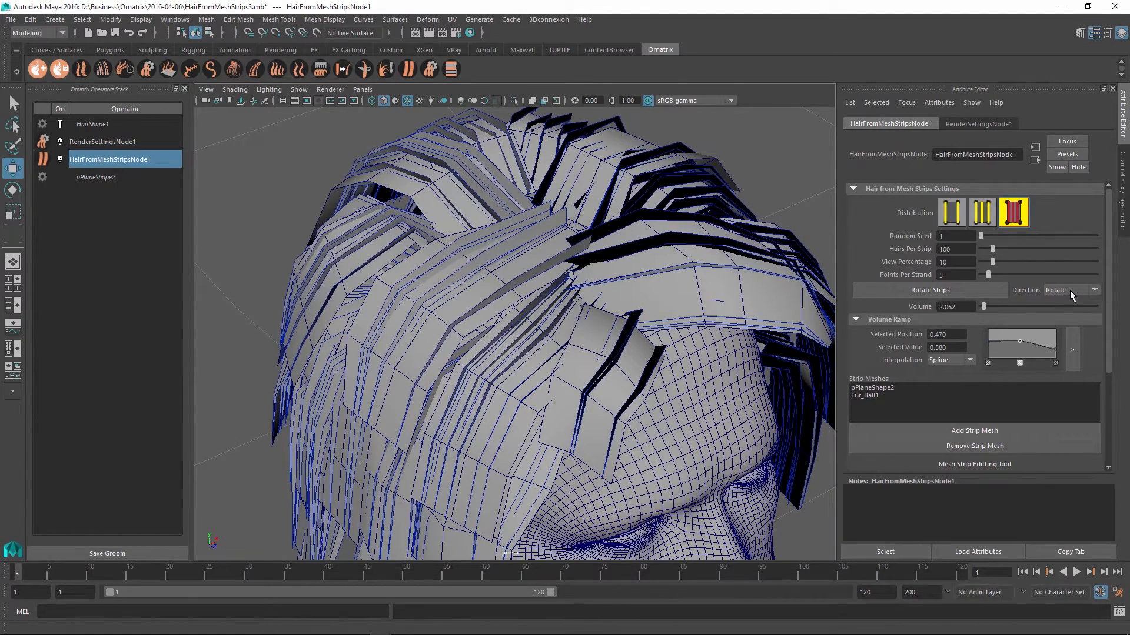
Raise the Volume slider to about 2.6
{"action": "left_click_drag", "start_coordinate": [983, 306], "coordinate": [1005, 306]}
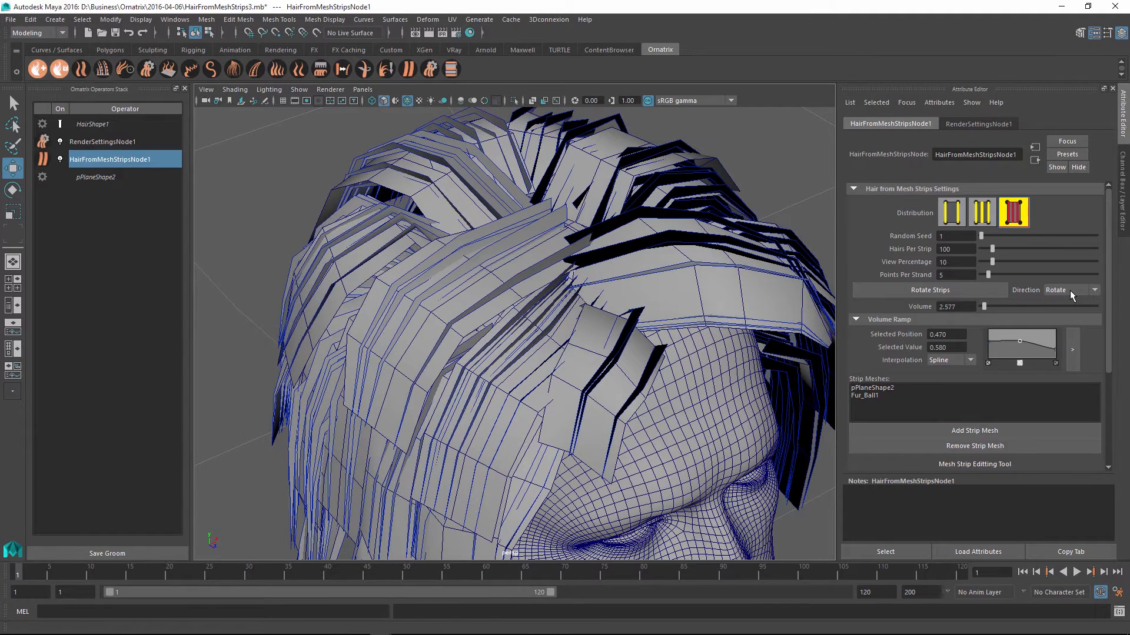
Add a Frizz operator with amount about 2.9, then reselect the strip hair node
{"action": "left_click", "coordinate": [103, 142]}
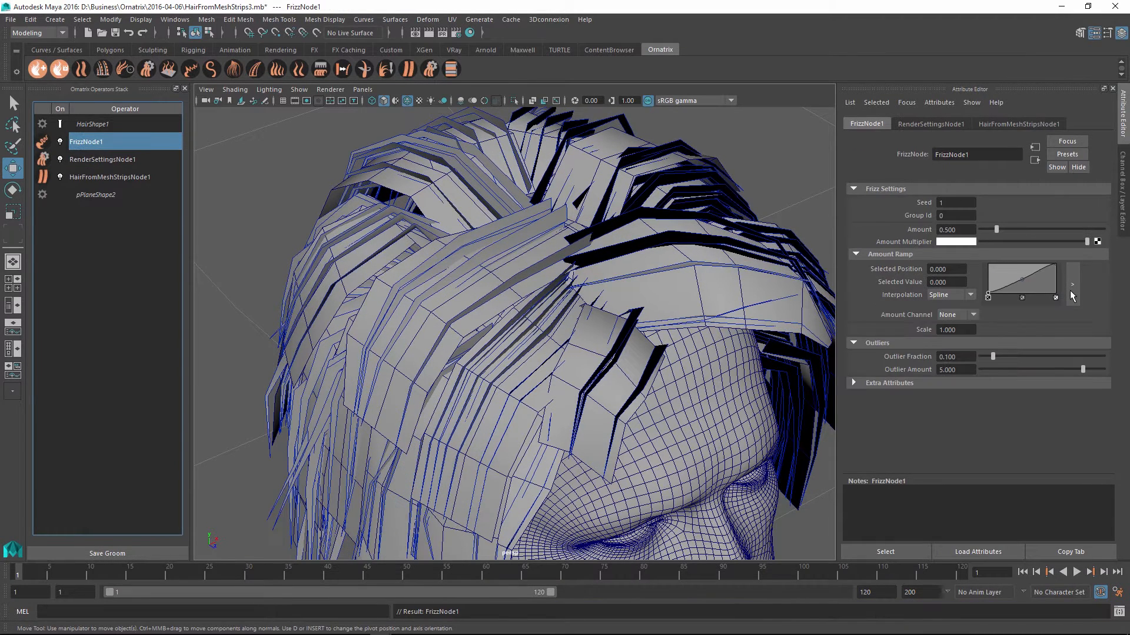
{"action": "left_click_drag", "start_coordinate": [997, 229], "coordinate": [1092, 229]}
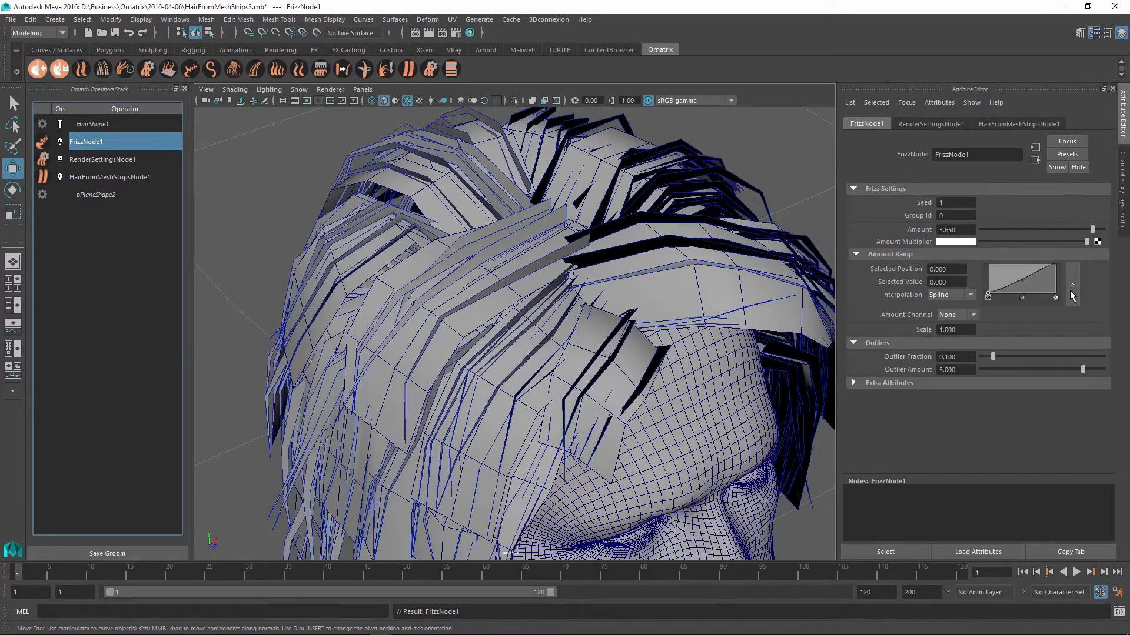
{"action": "left_click_drag", "start_coordinate": [1091, 229], "coordinate": [1049, 229]}
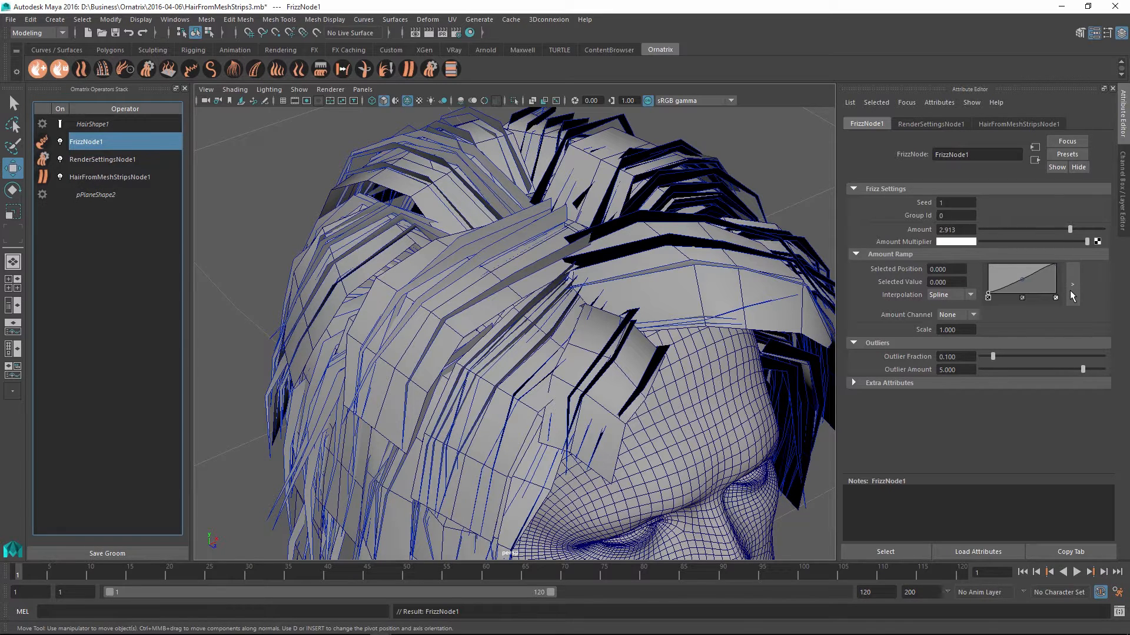
{"action": "left_click", "coordinate": [110, 177]}
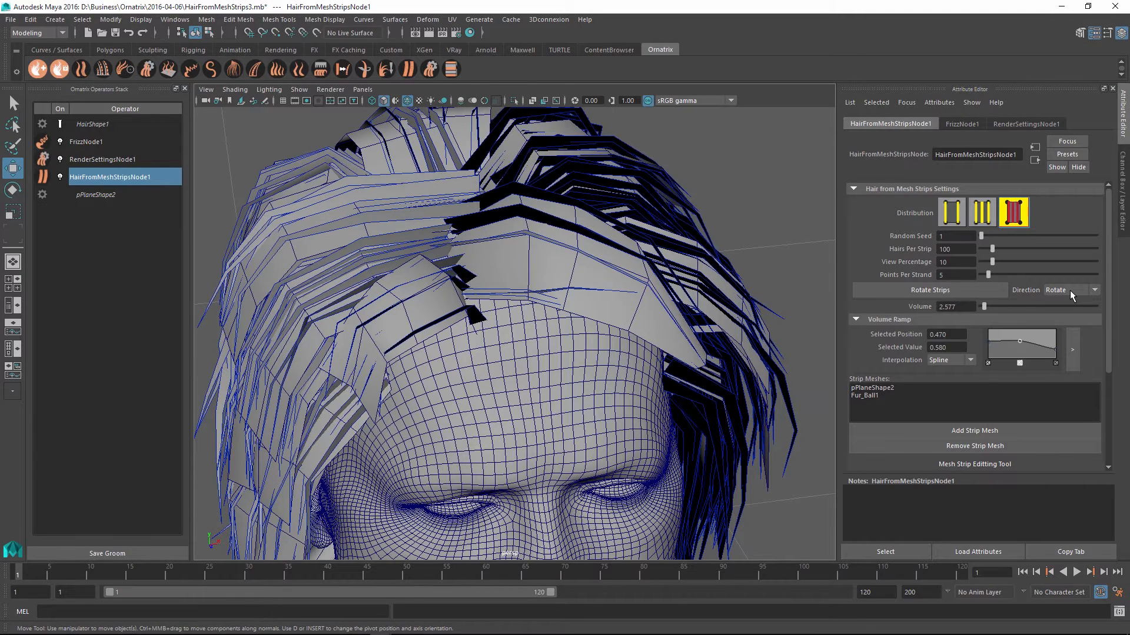
Add a Detail operator to the Ornatrix hair stack
{"action": "left_click", "coordinate": [85, 141]}
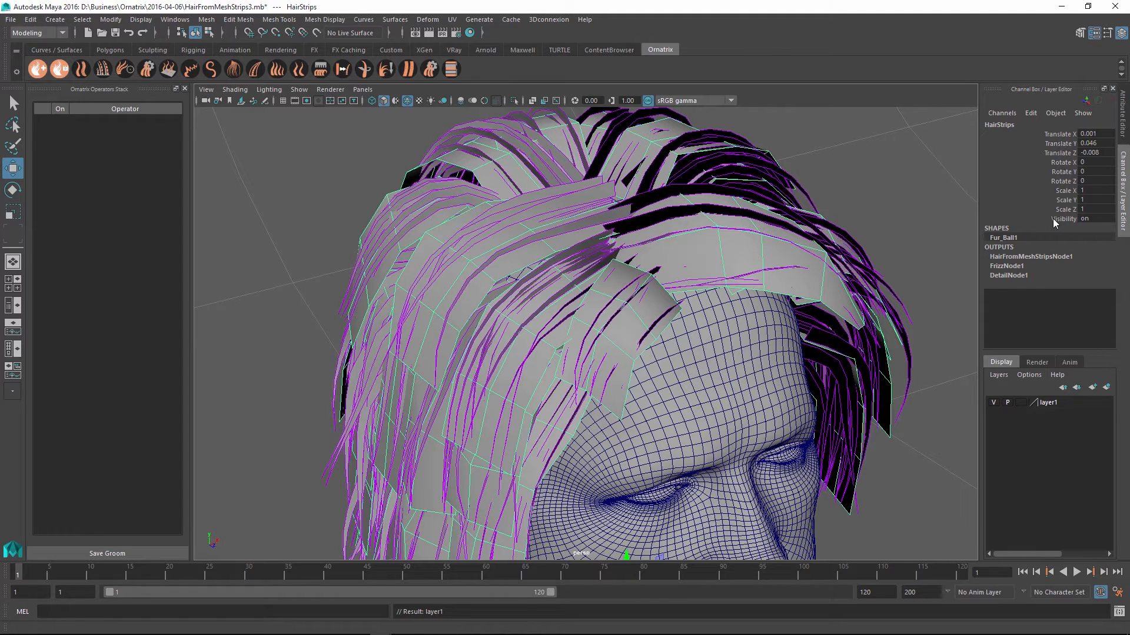
Add the selected strip meshes to layer1 through its right-click menu
{"action": "right_click", "coordinate": [1048, 403]}
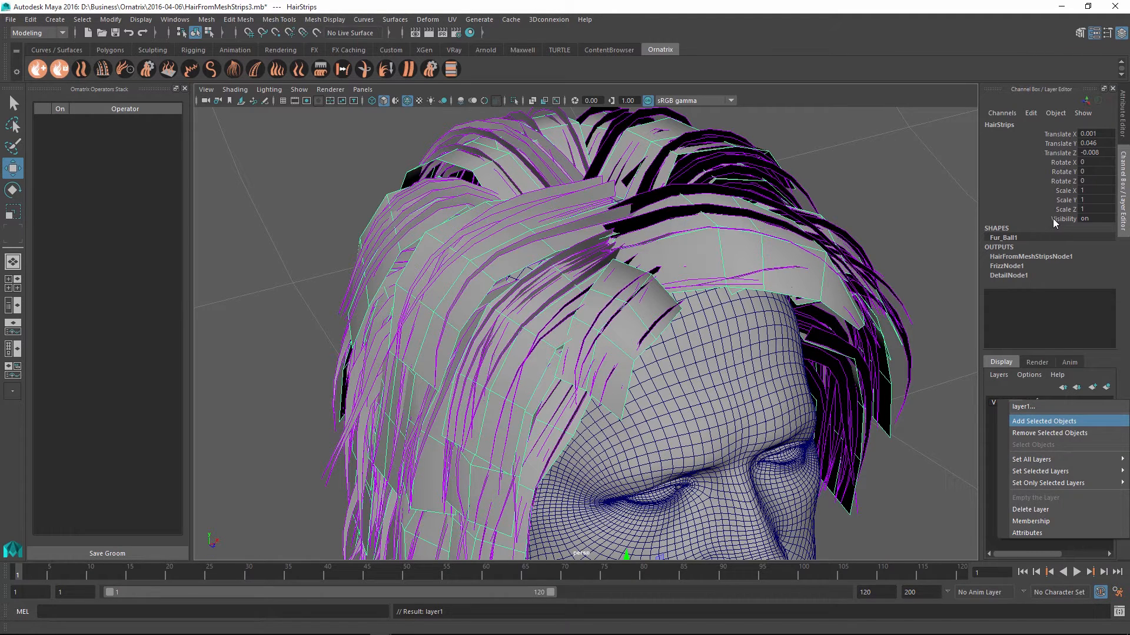
{"action": "left_click", "coordinate": [1044, 421]}
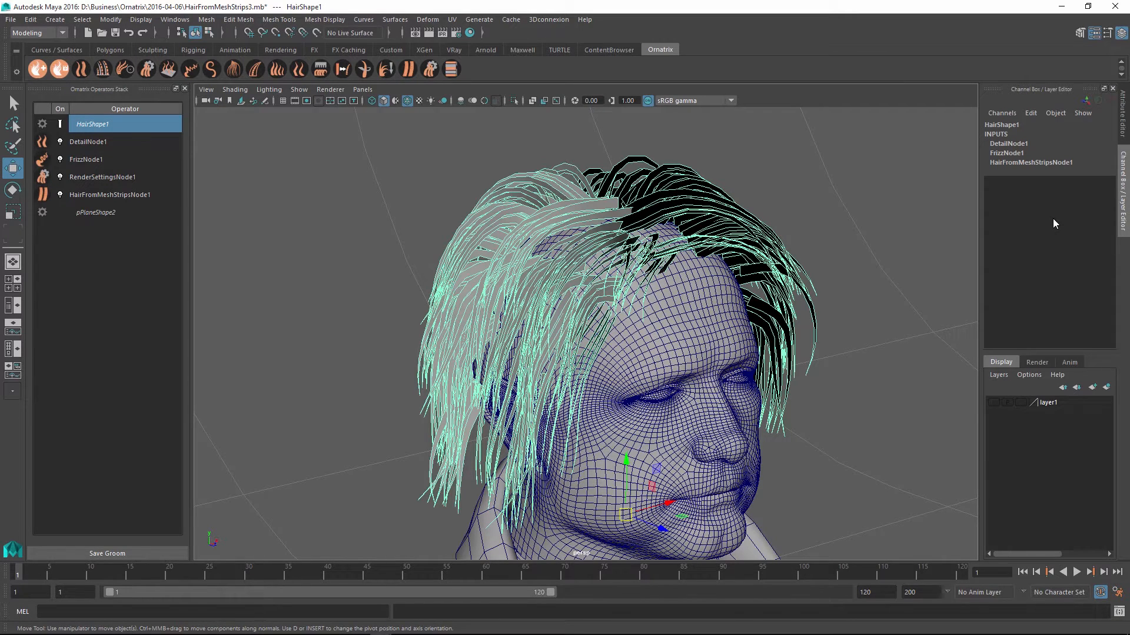
Set the render settings Radius to about 0.131, then check FrizzNode1 and select HairShape1
{"action": "left_click", "coordinate": [103, 177]}
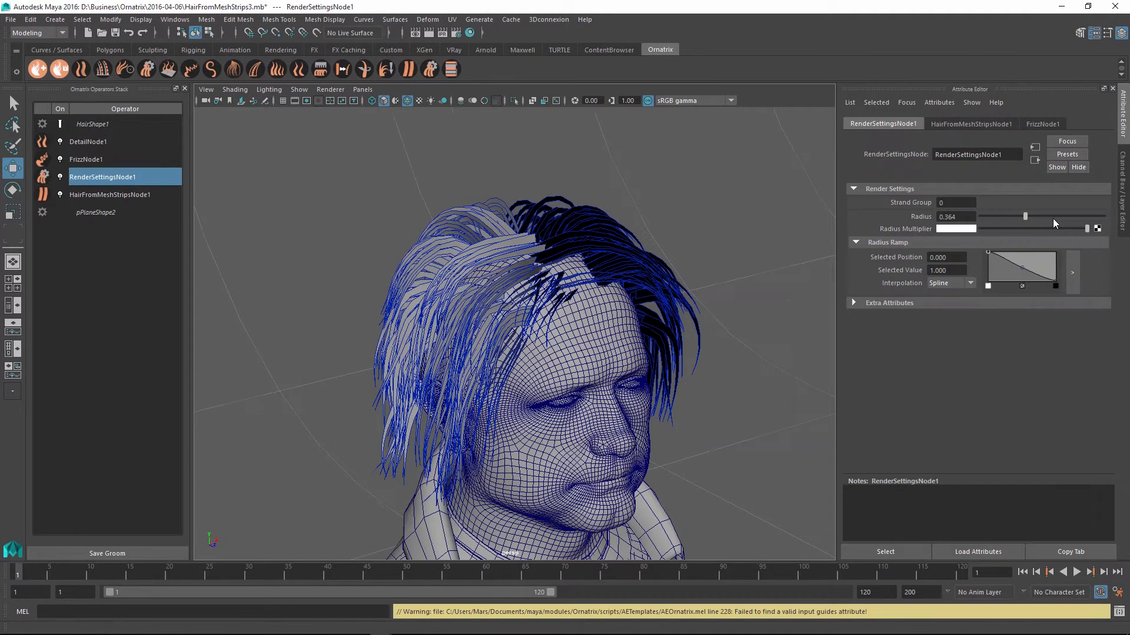
{"action": "left_click_drag", "start_coordinate": [1023, 216], "coordinate": [998, 216]}
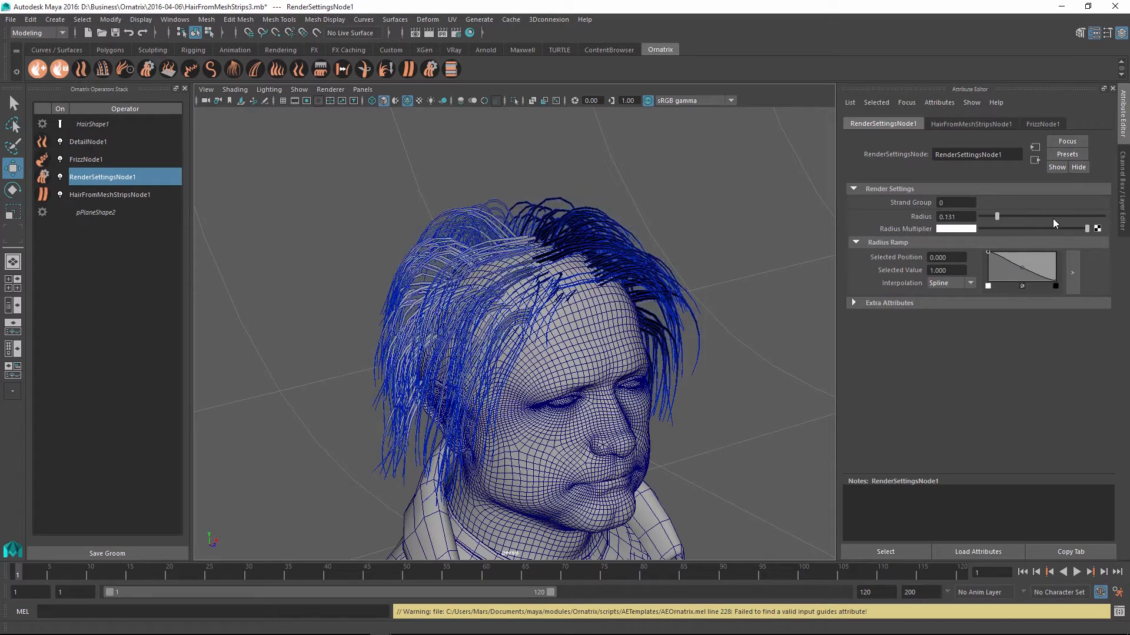
{"action": "left_click", "coordinate": [86, 159]}
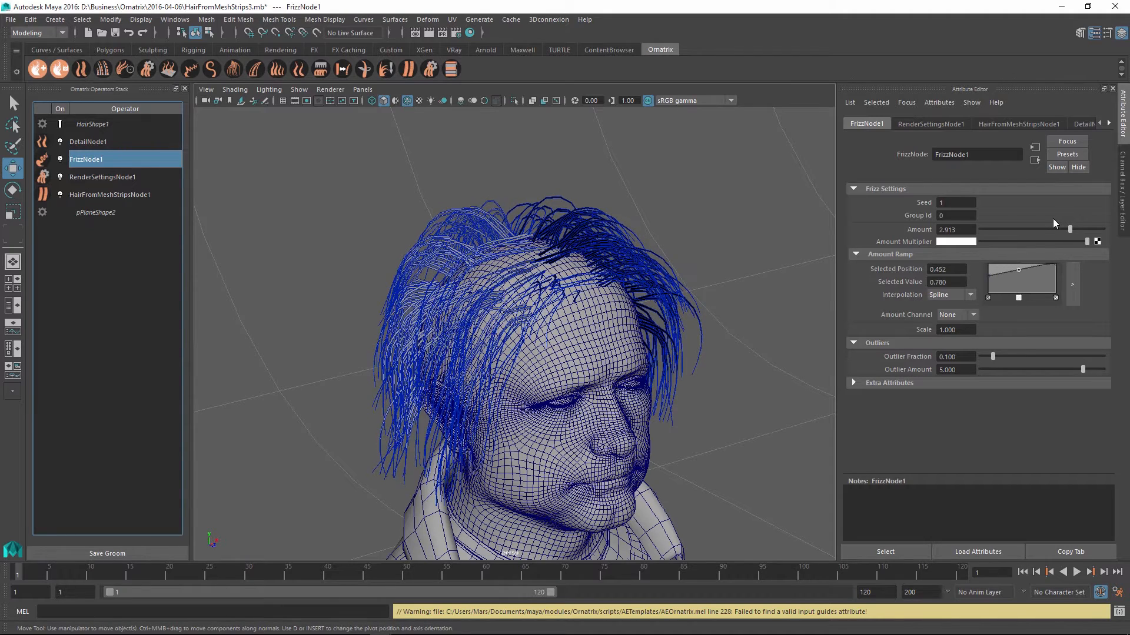
{"action": "left_click", "coordinate": [108, 195]}
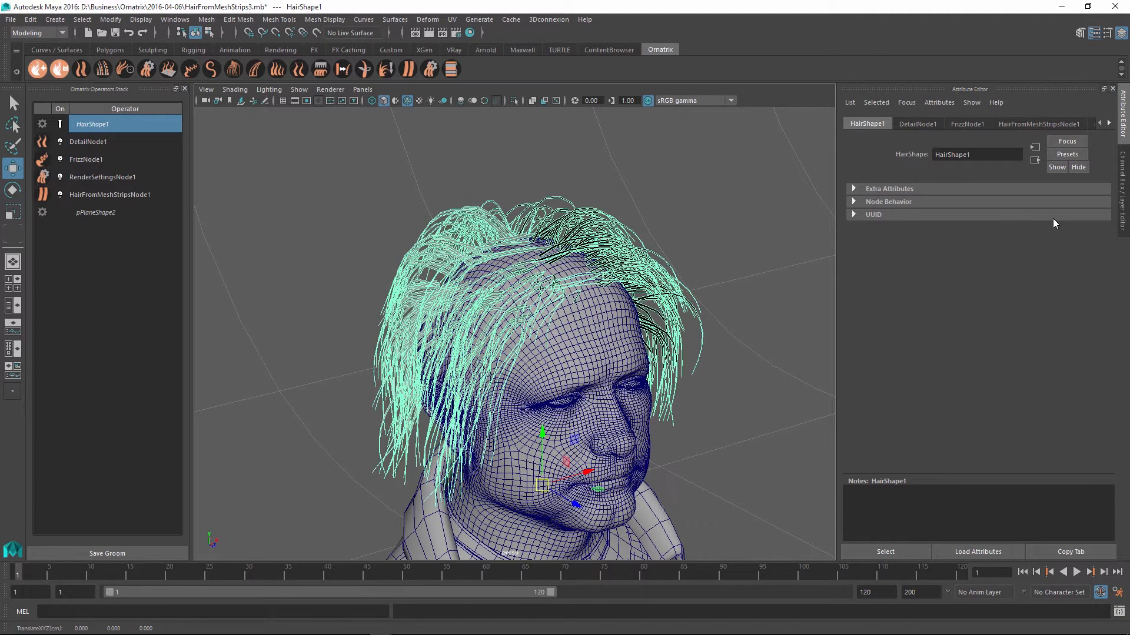
Raise HairFromMeshStripsNode1's View Percentage from 10 to 100 to display every generated strand
{"action": "left_click", "coordinate": [109, 195]}
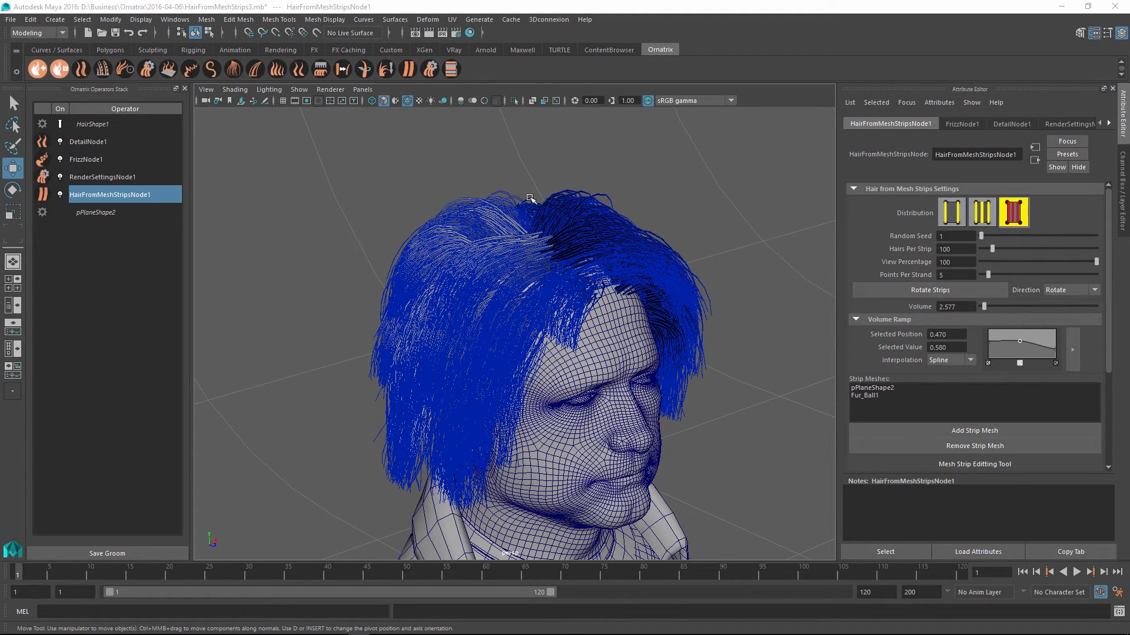
{"action": "mouse_move", "coordinate": [733, 246]}
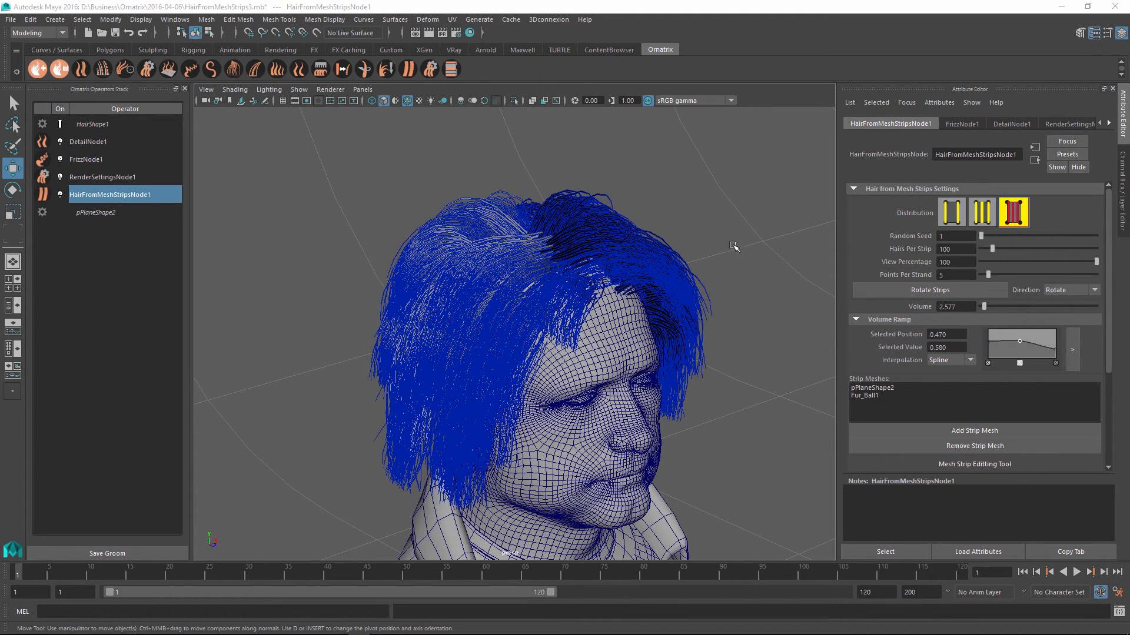